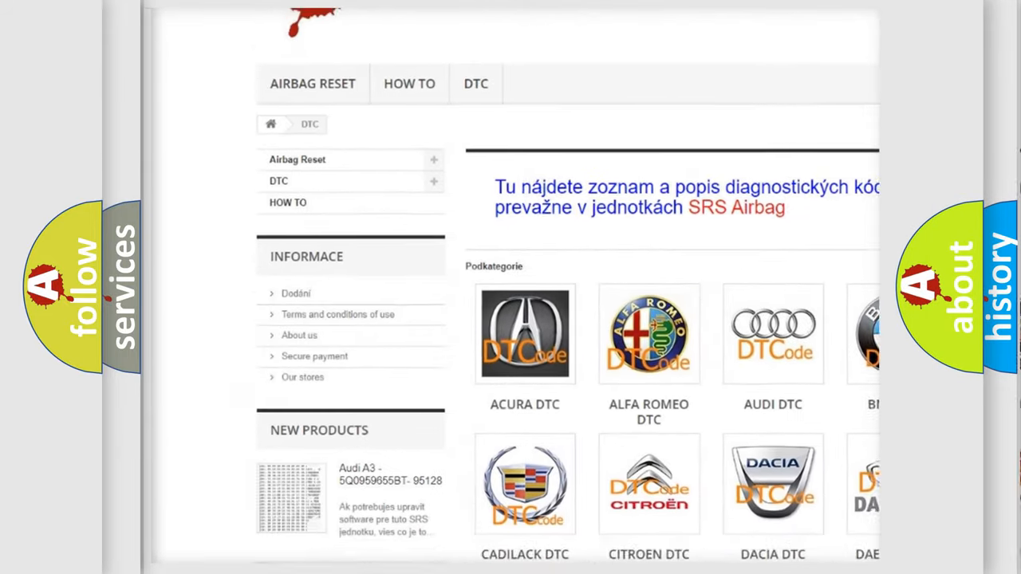
# Step: Scroll the airbagreset.sk DTC page down to reveal the brand tiles from Acura to Kia
pyautogui.scroll(-3)
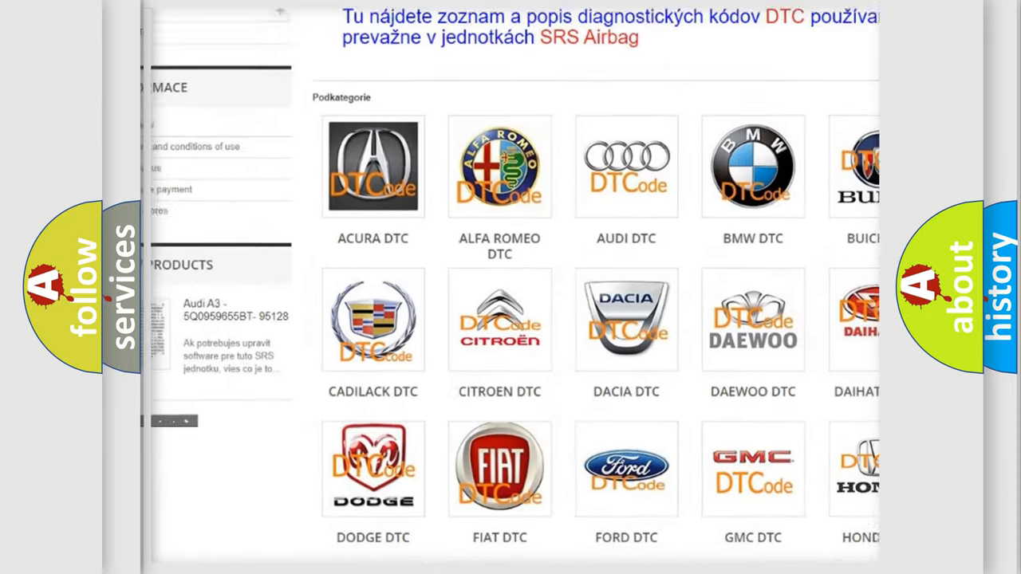
pyautogui.scroll(-3)
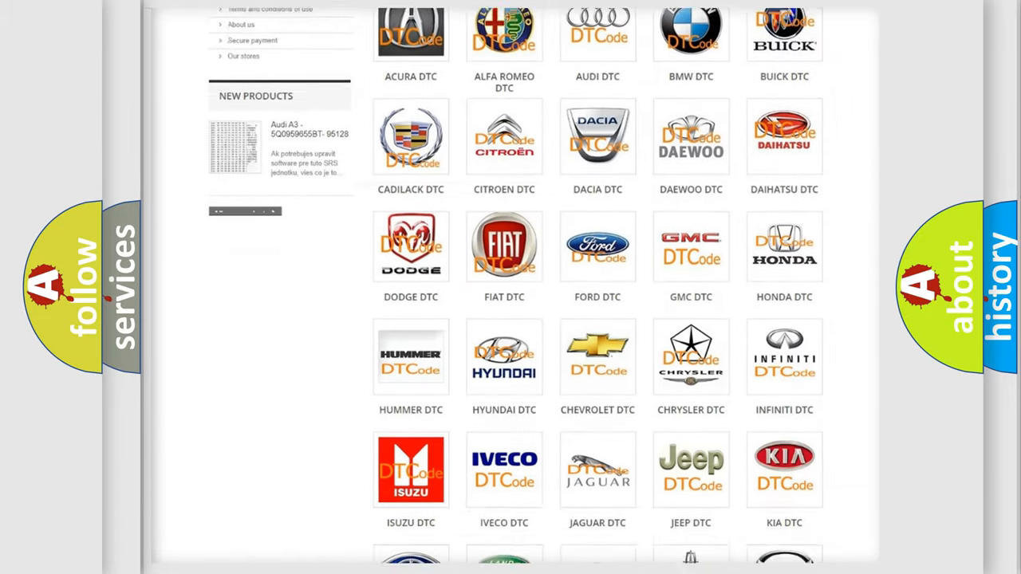
pyautogui.scroll(-3)
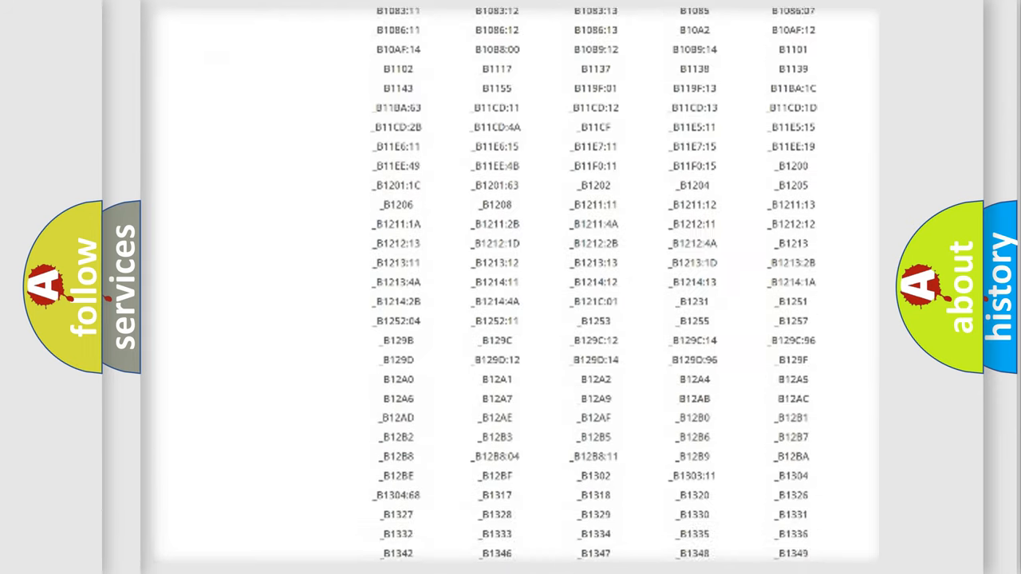
# Step: Scroll through the B-series airbag code list down to the B1B40 codes and back up slightly
pyautogui.scroll(-3)
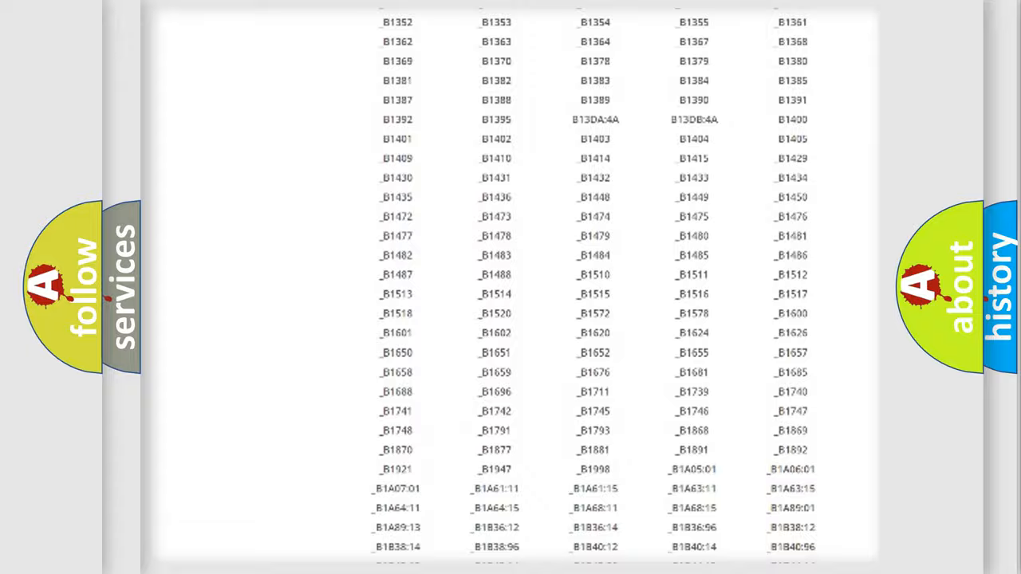
pyautogui.scroll(3)
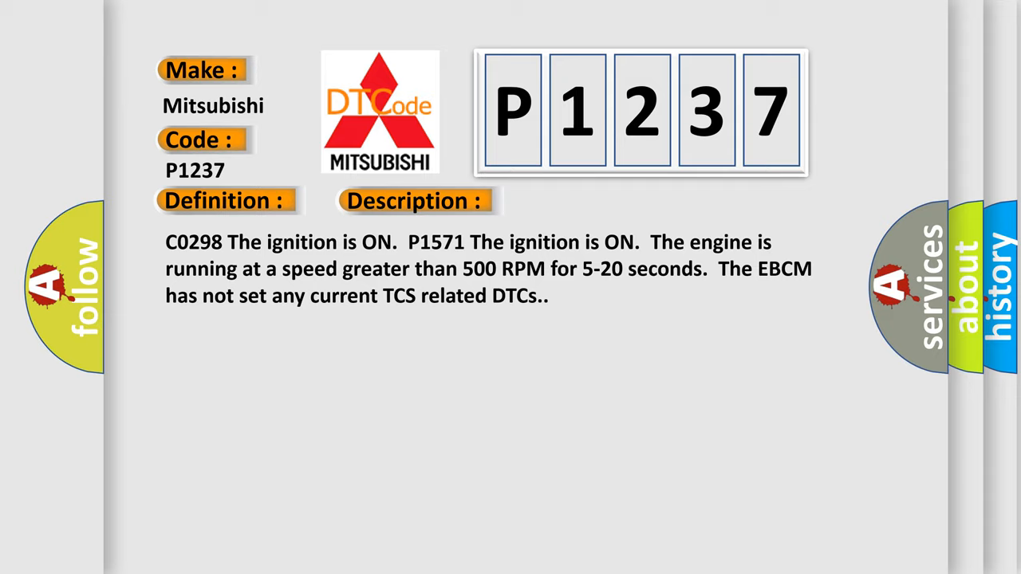
# Step: Advance the P1237 slide to show the Cause section on requested torque signal malfunction
pyautogui.click(584, 200)
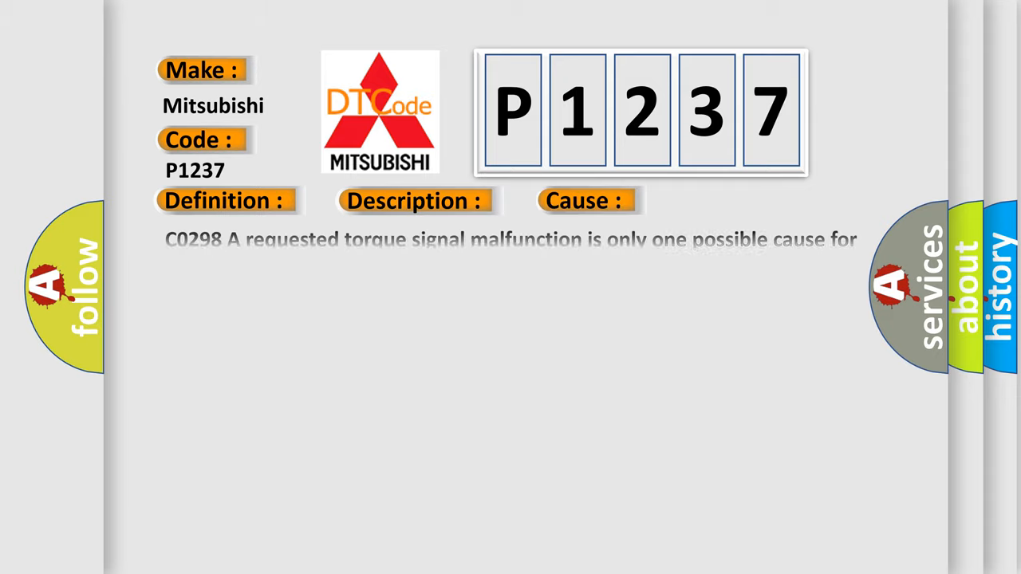